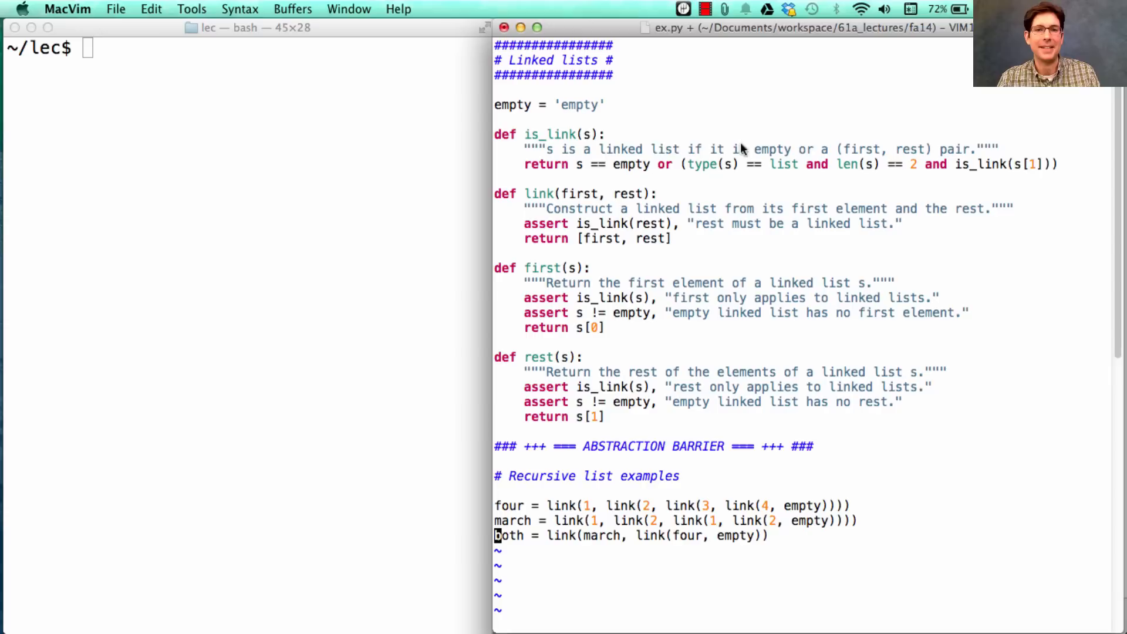
Scroll to the end of ex.py, past the recursive list examples.
scroll(down, 3)
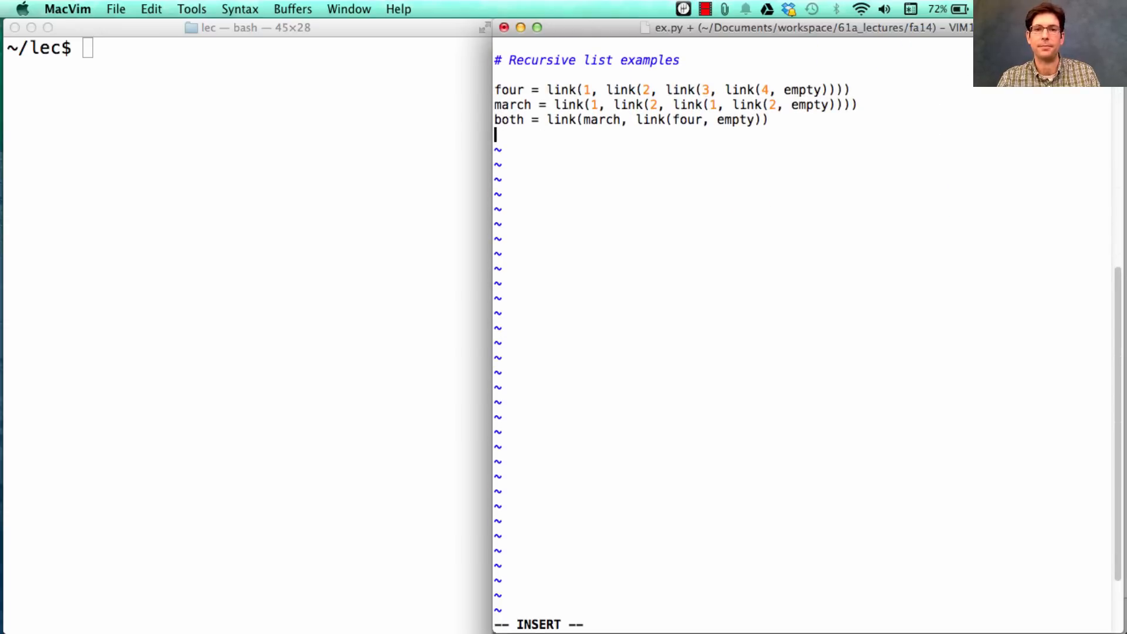
Write def len_link(s): return 0 if s is empty, else 1 + len_link(rest(s)), and save.
text(def)
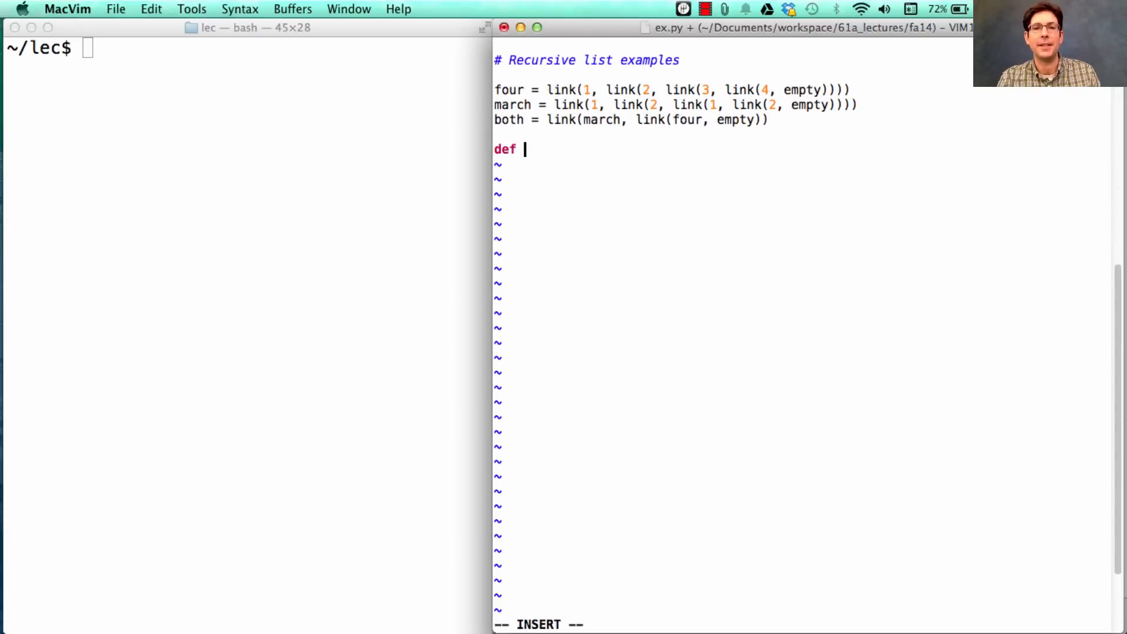
text(len_link()
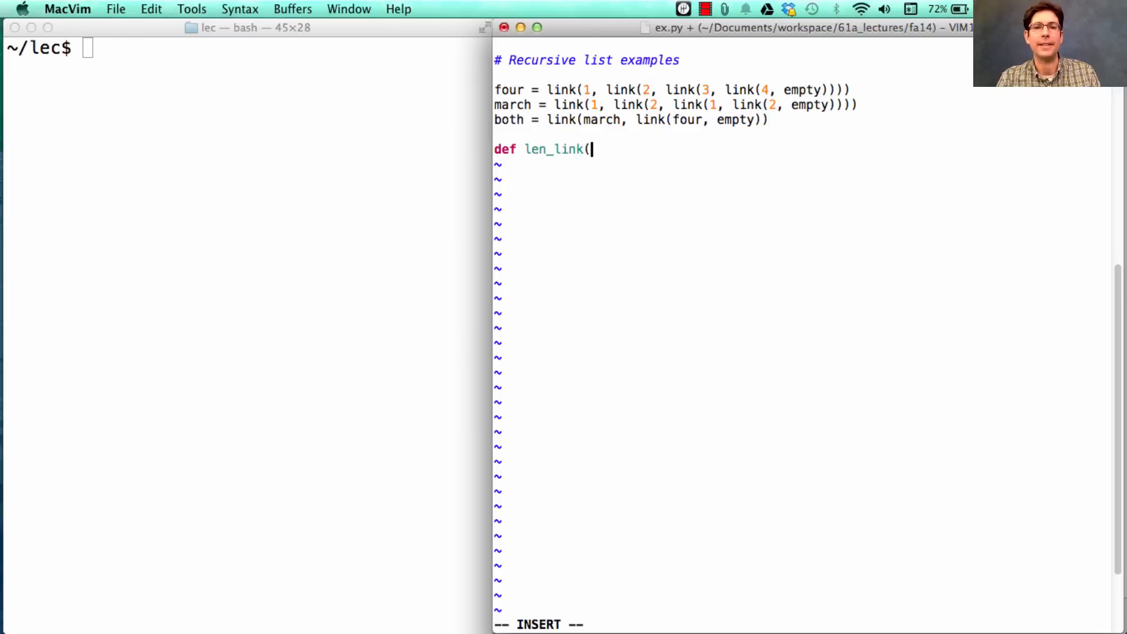
text(s):)
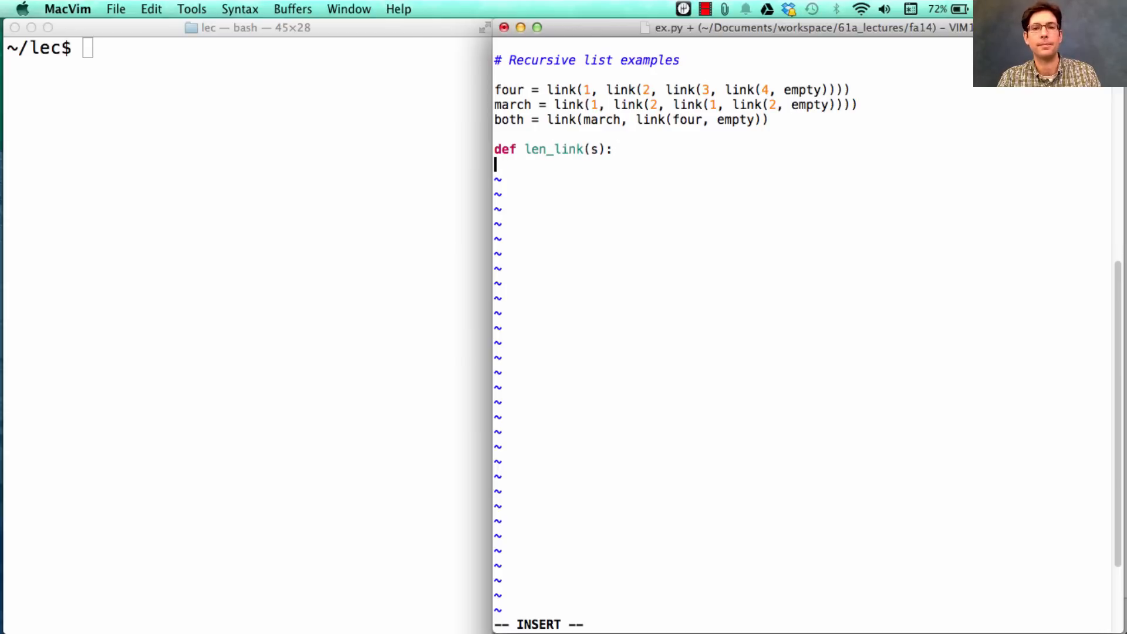
text(if s == empty:)
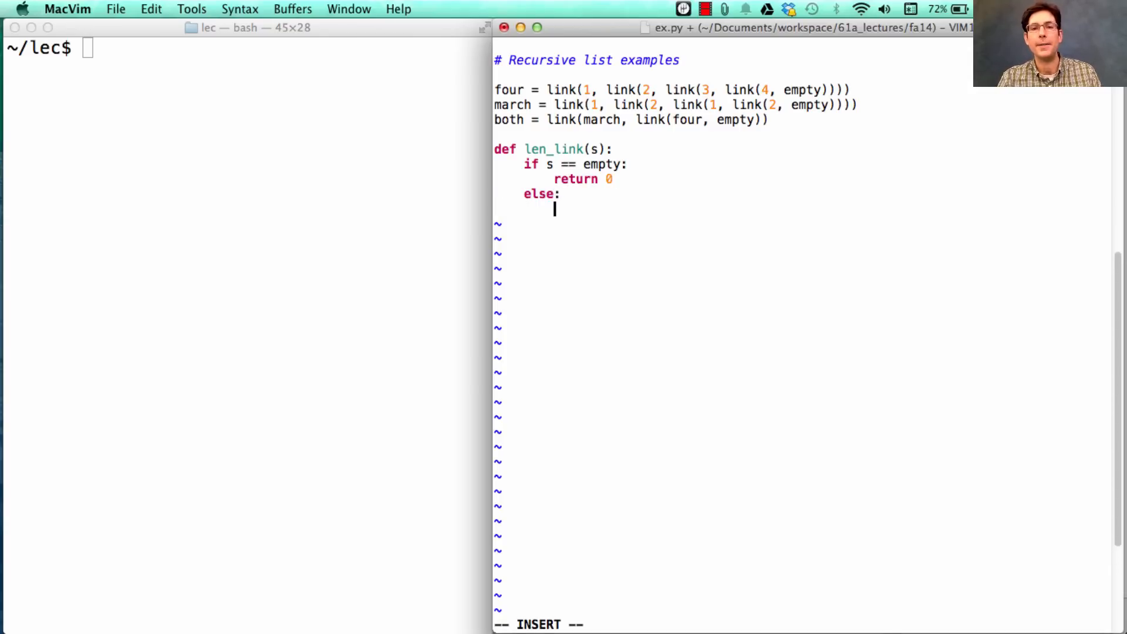
text(return 1)
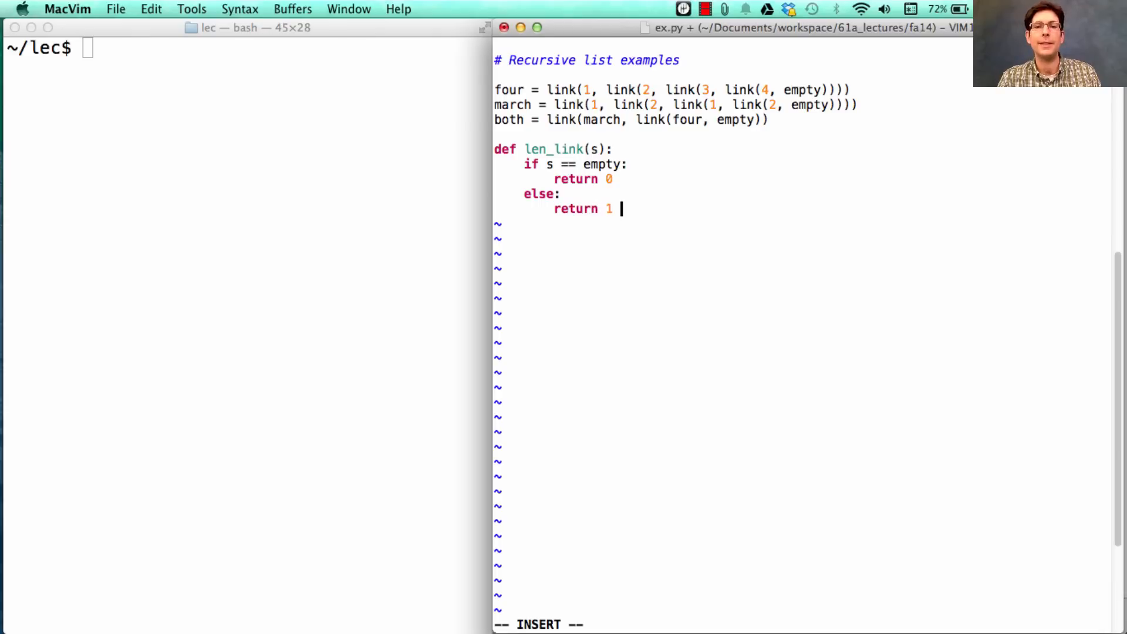
text(+)
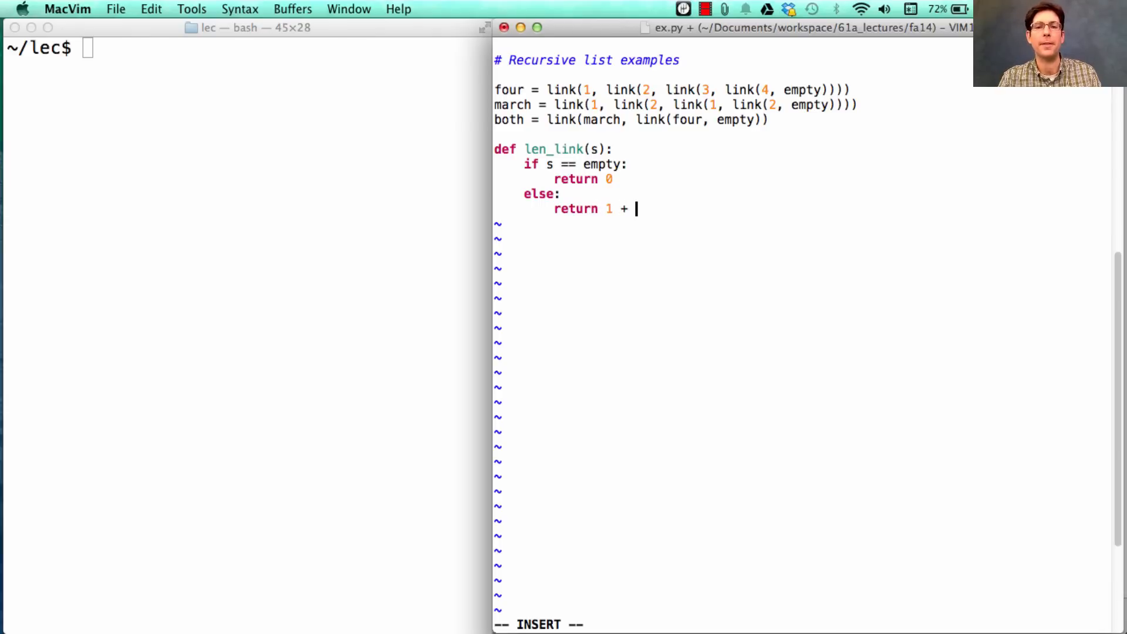
text(len_link)
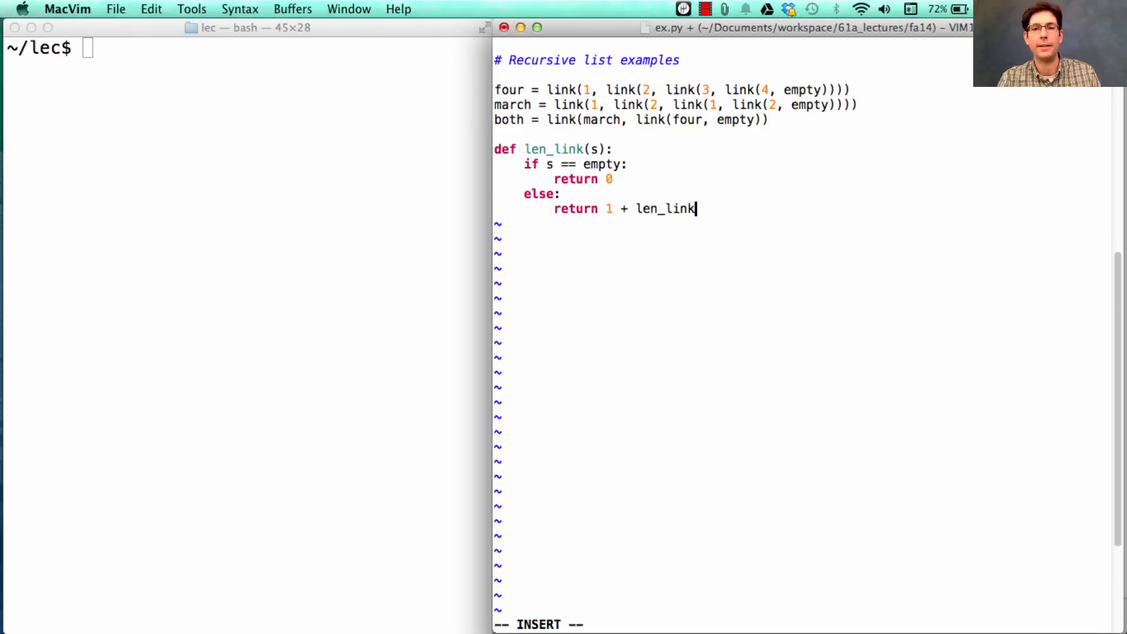
text((rest(s)))
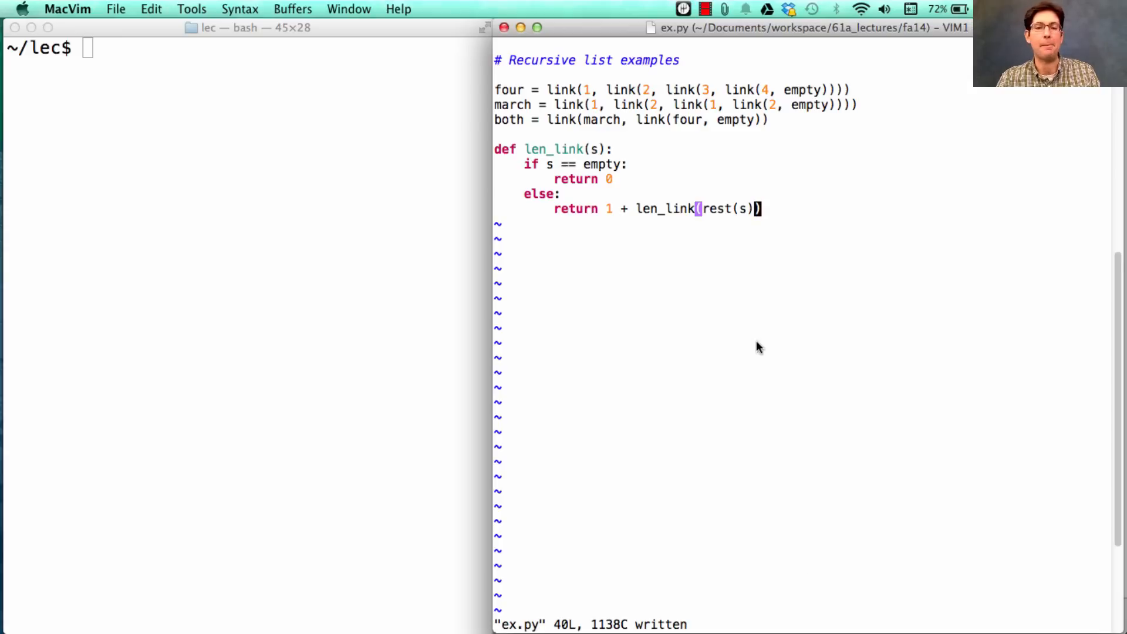
mouse_move(834, 218)
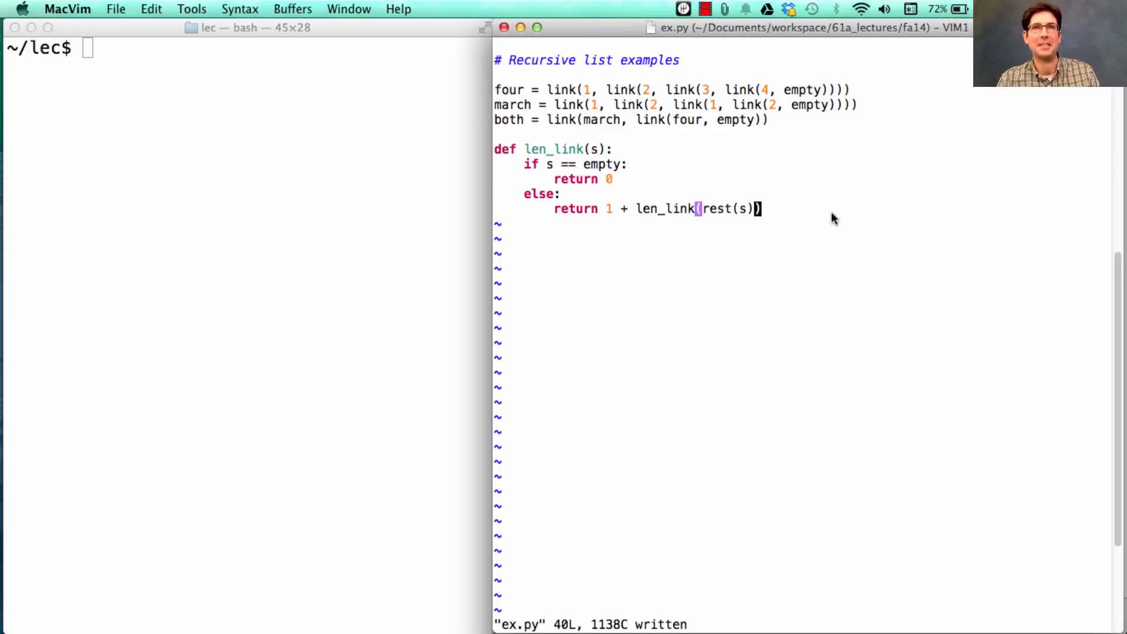
mouse_move(666, 214)
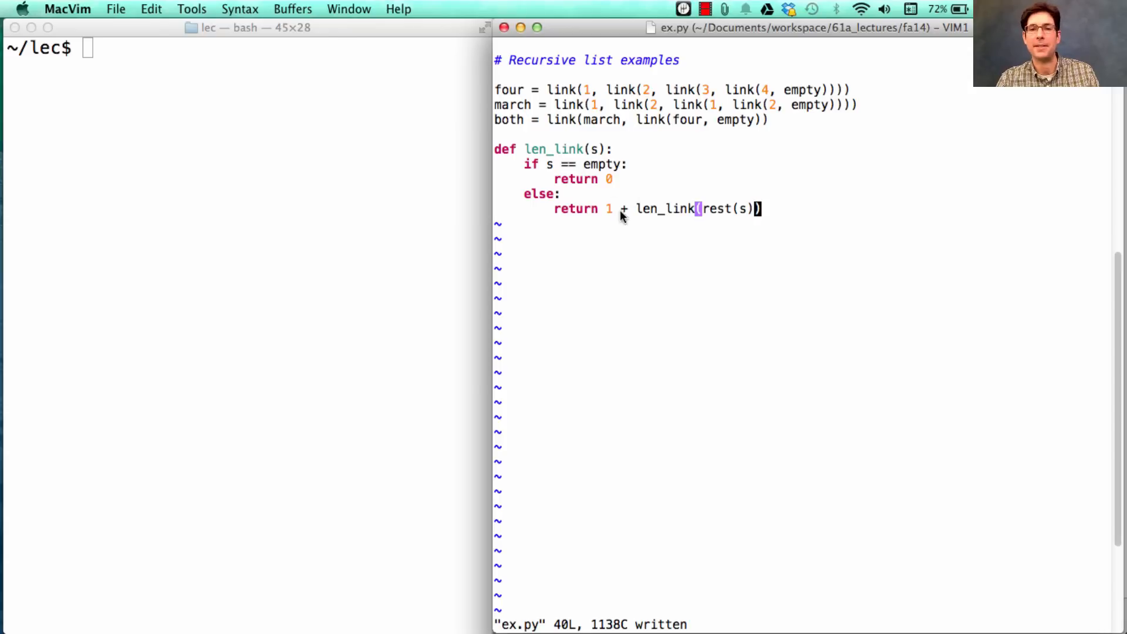
mouse_move(628, 221)
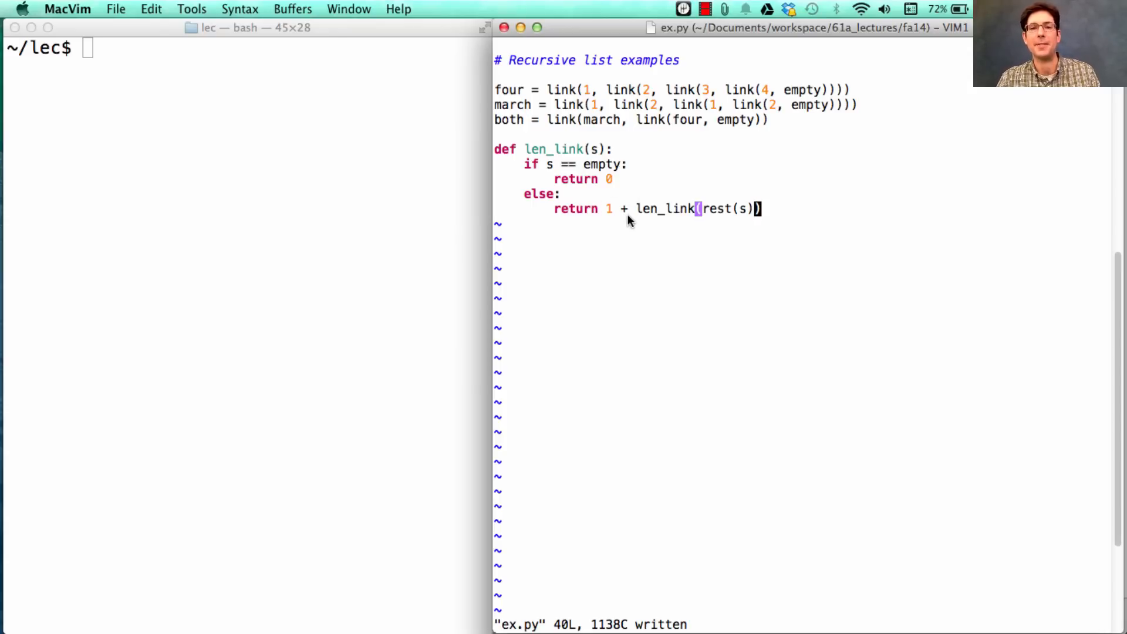
mouse_move(558, 168)
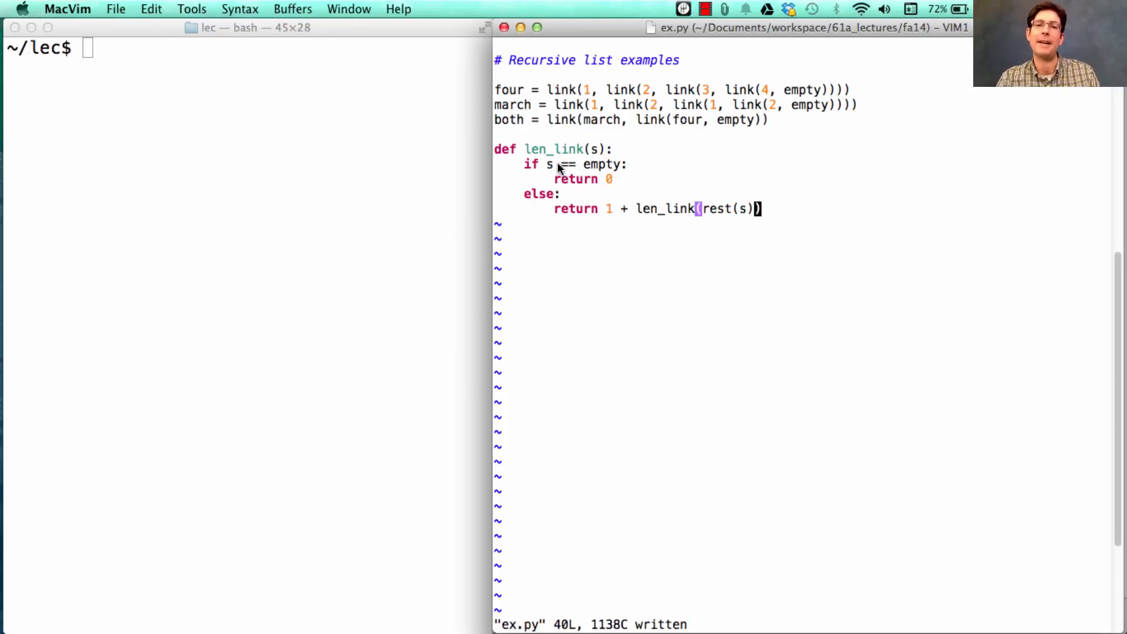
mouse_move(827, 248)
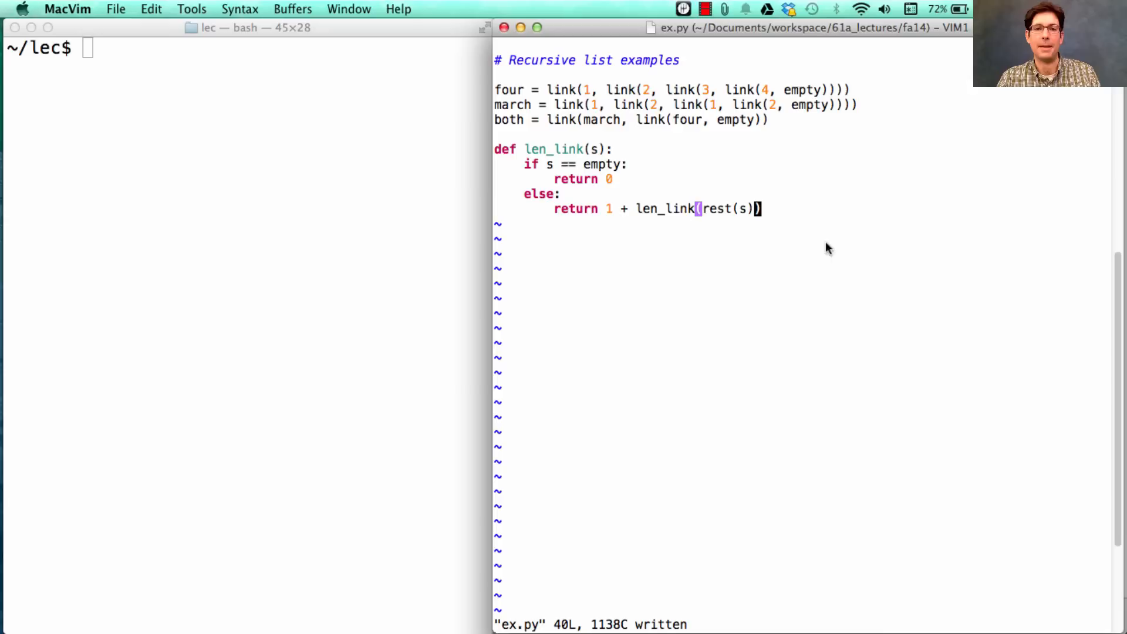
Begin a fresh line below the len_link function for the next definition.
key(o)
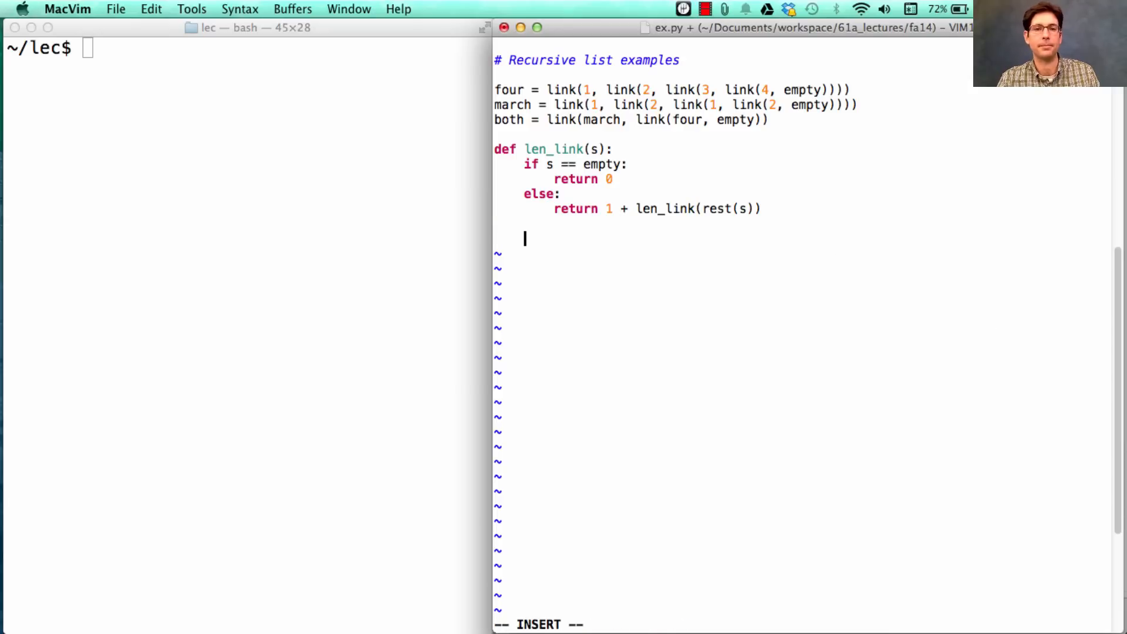
Define getitem_link(s, i) returning first(s) when i is 0.
text(def getitem_link(s):)
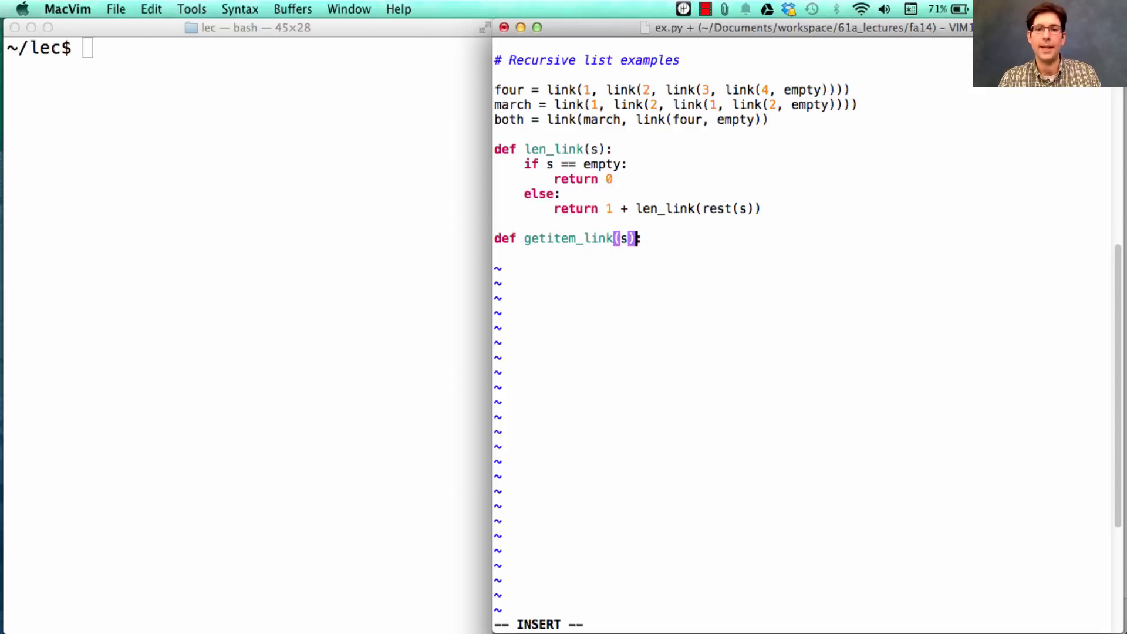
text(, i):)
text(if i ==)
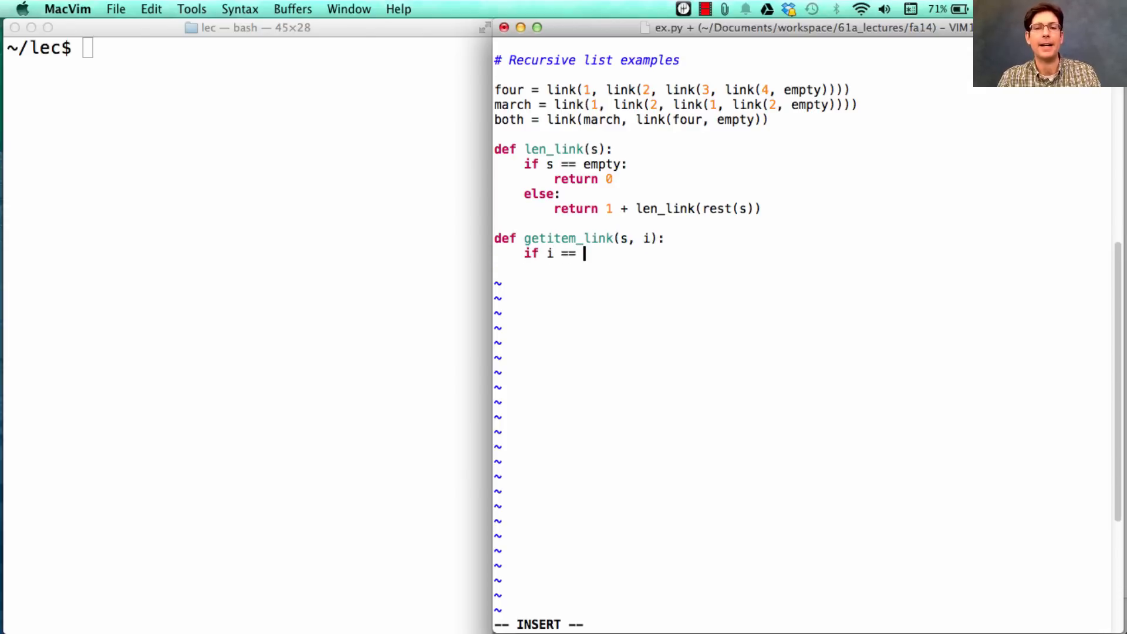
text(0:)
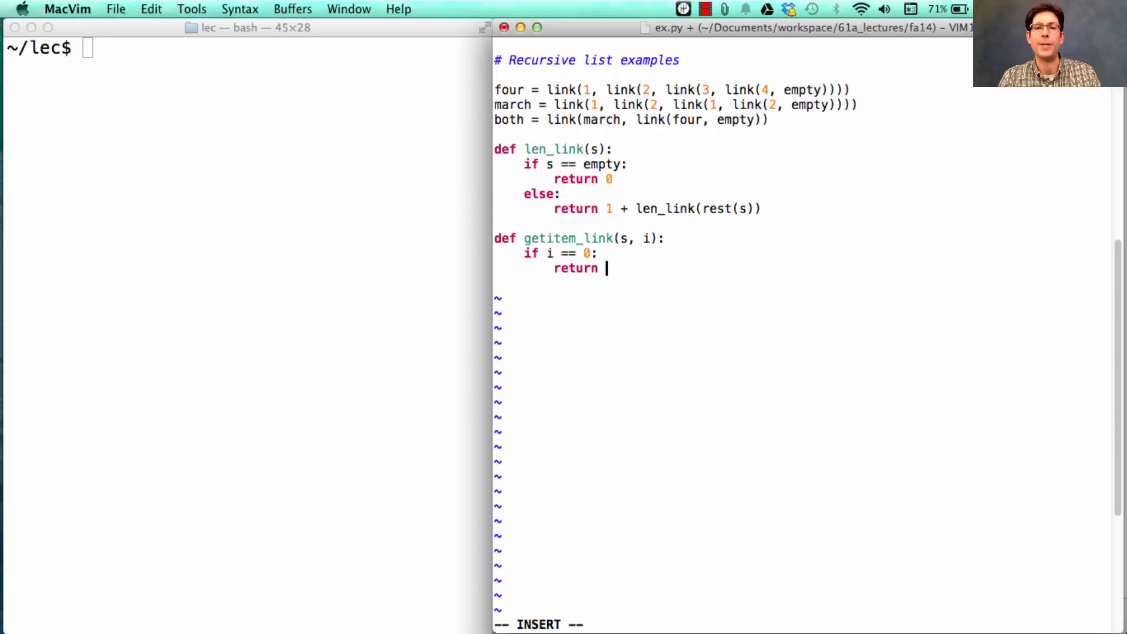
text(first)
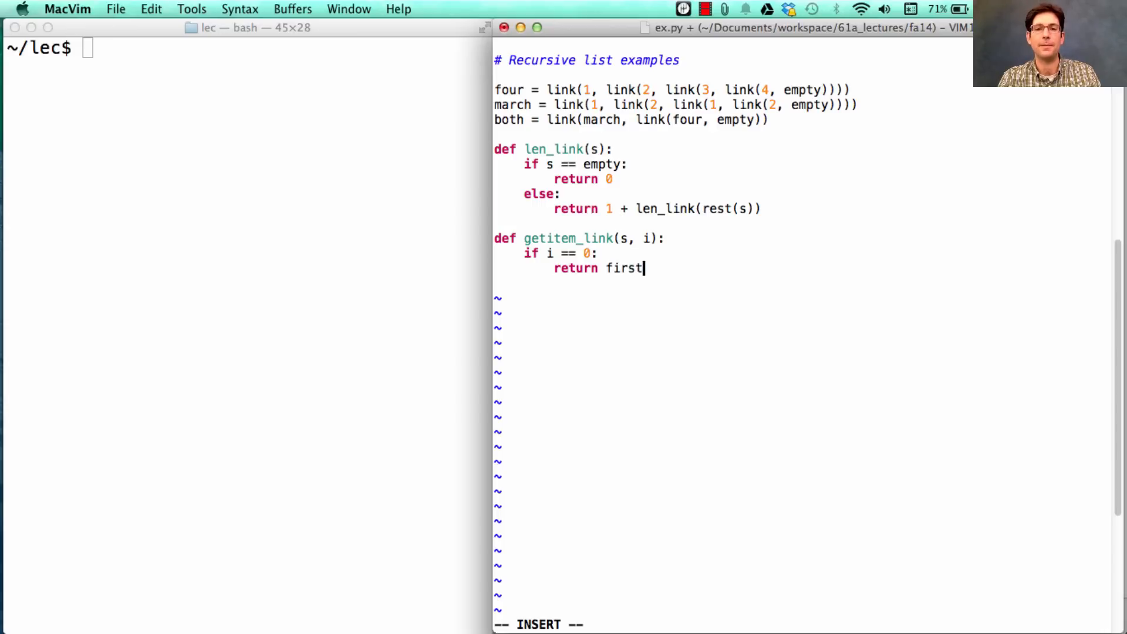
text((s))
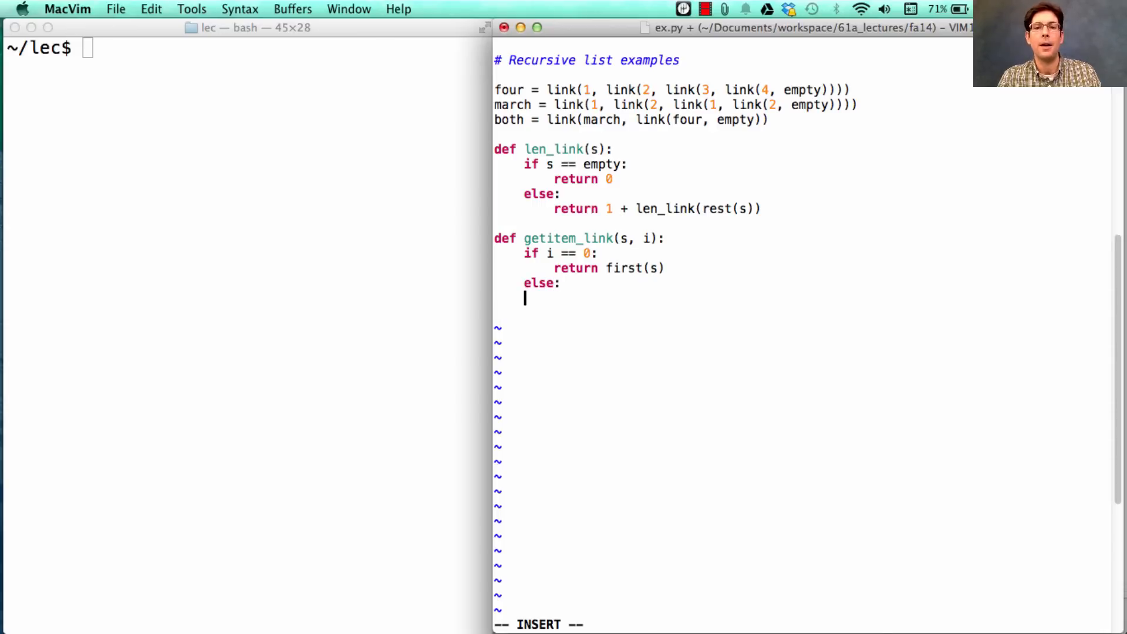
Add the else branch returning getitem_link(rest(s), i-1) and save ex.py.
text(return)
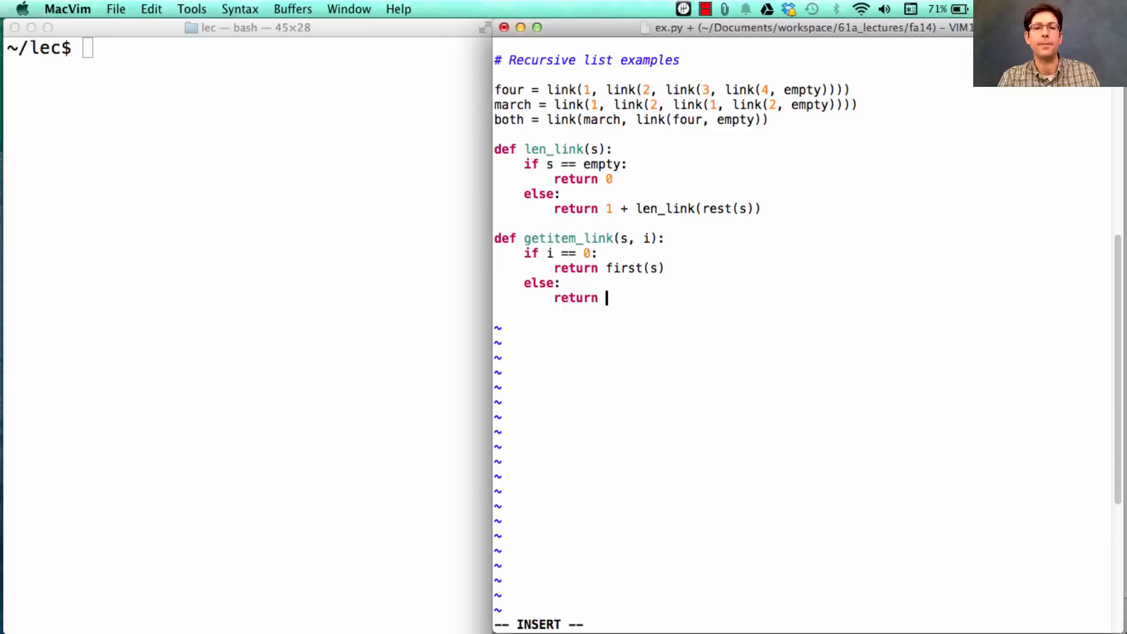
text(getitem)
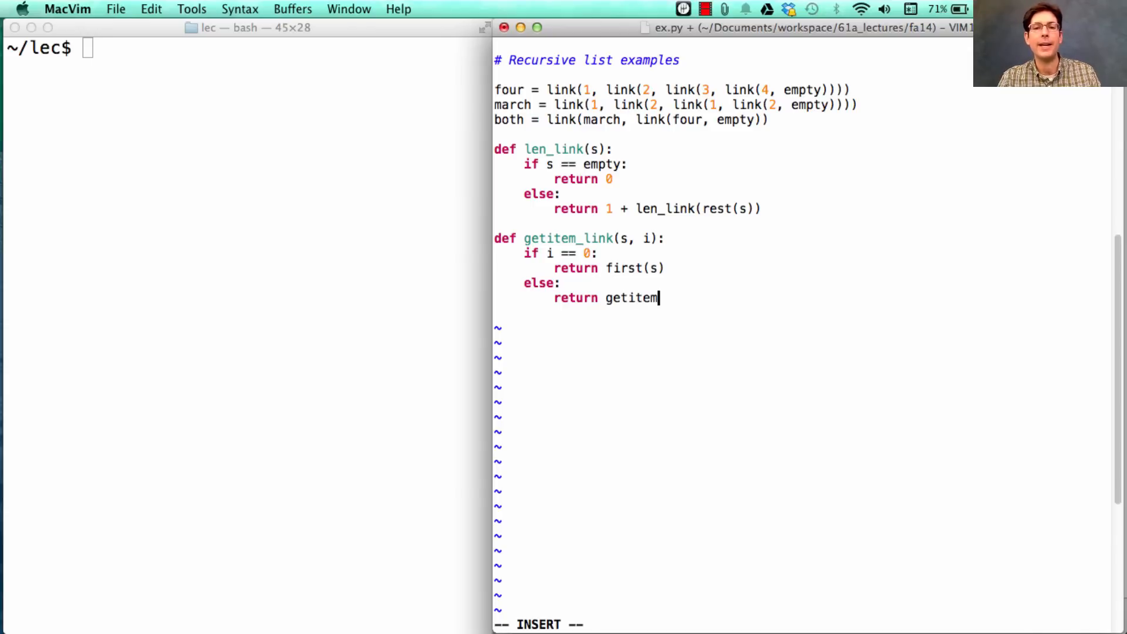
text(_link()
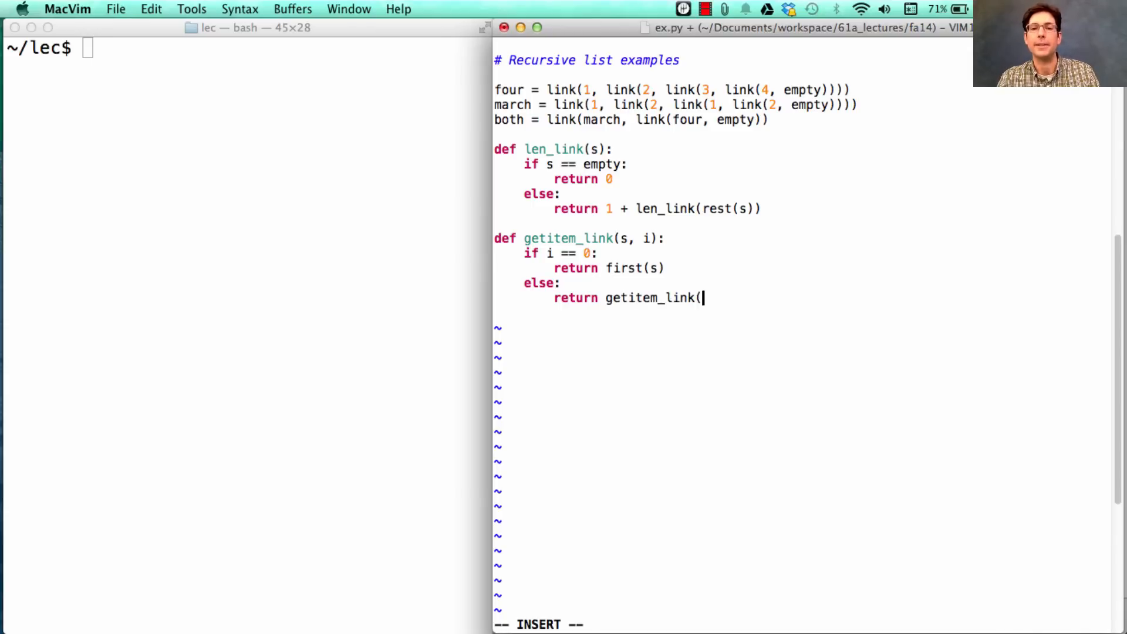
text(rest(s)))
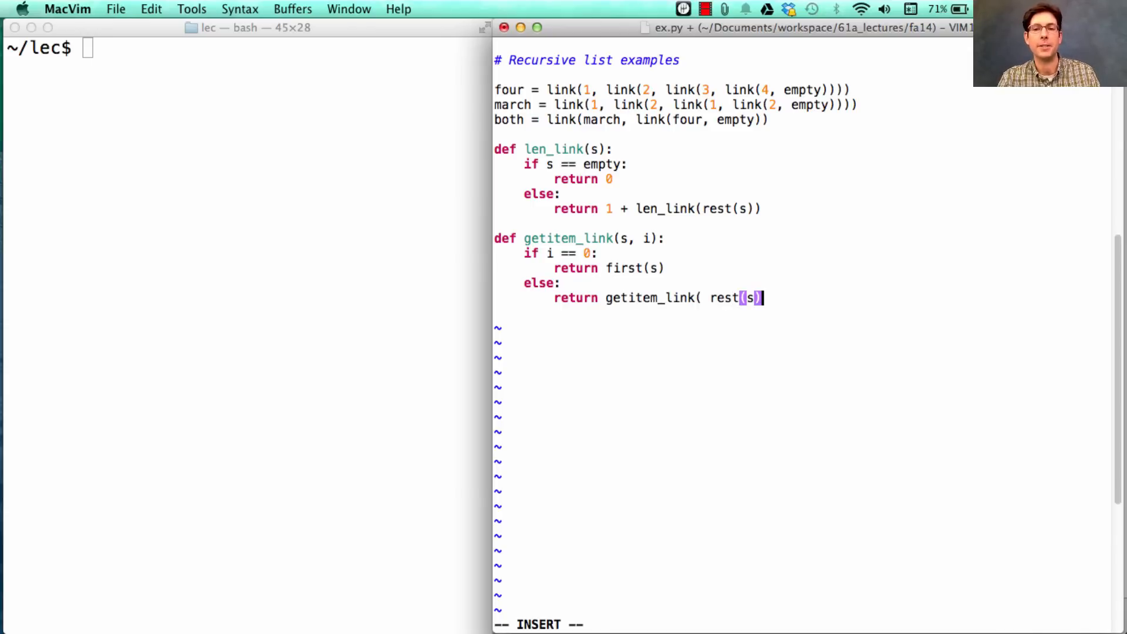
text(), i-)
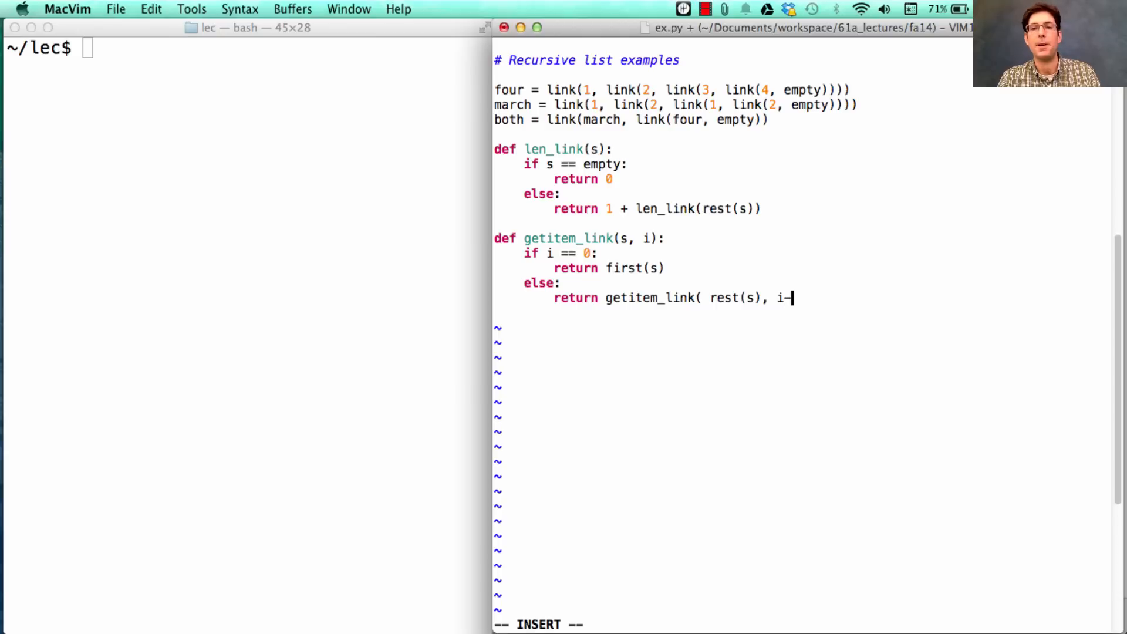
text(1))
click(247, 48)
text(python3 -i ex.py)
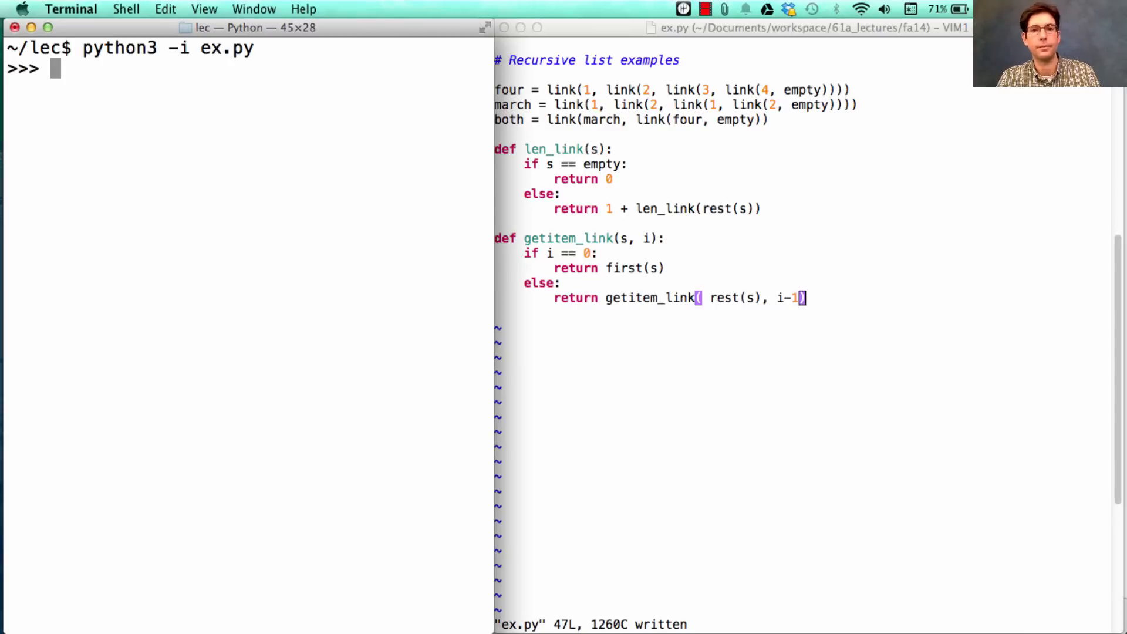
Evaluate four, len_link(four) and len_link(march), both lengths giving 4.
text(four)
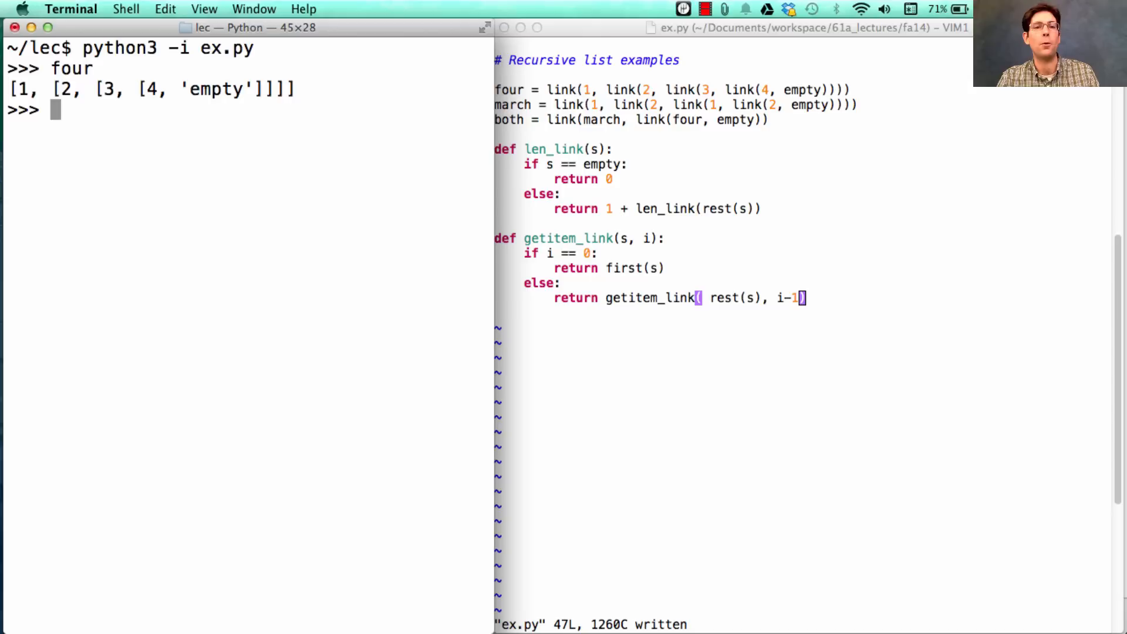
text(len_link(four))
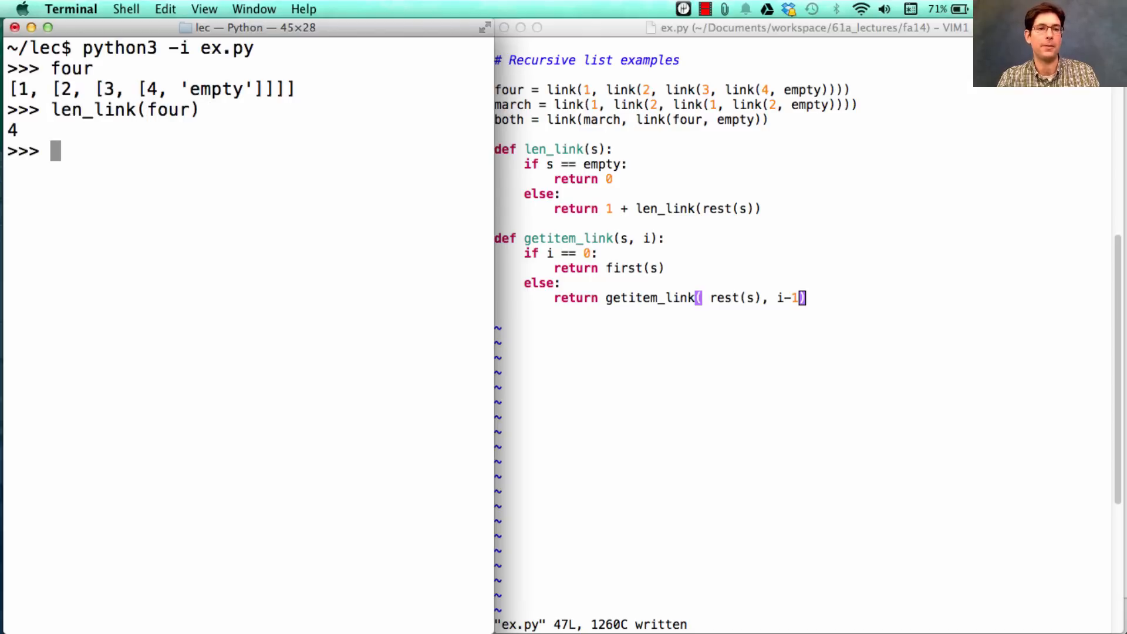
text(len_link(mar))
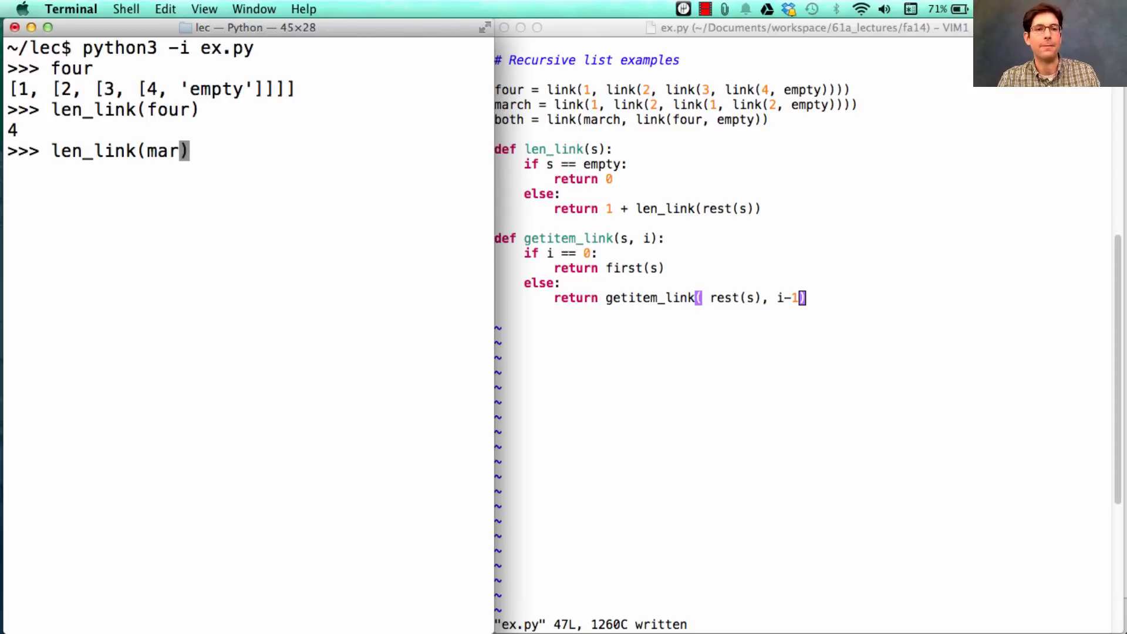
key(Return)
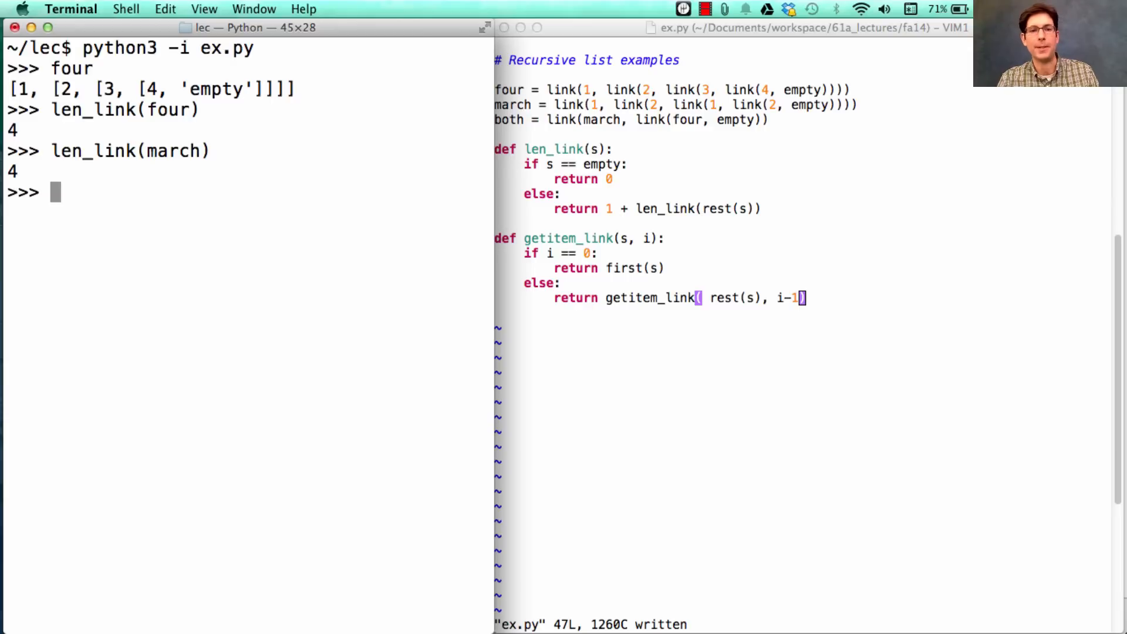
Evaluate getitem_link(four, 2) and getitem_link(march, 2), giving 3 and 1.
text(gite)
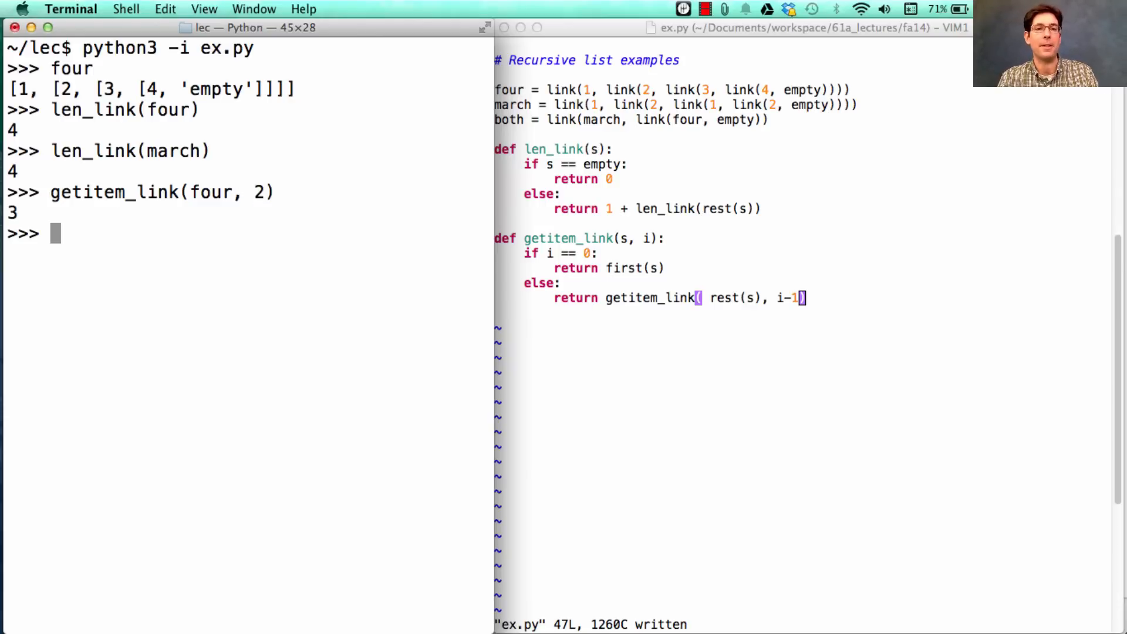
text(getitem_link(, 2))
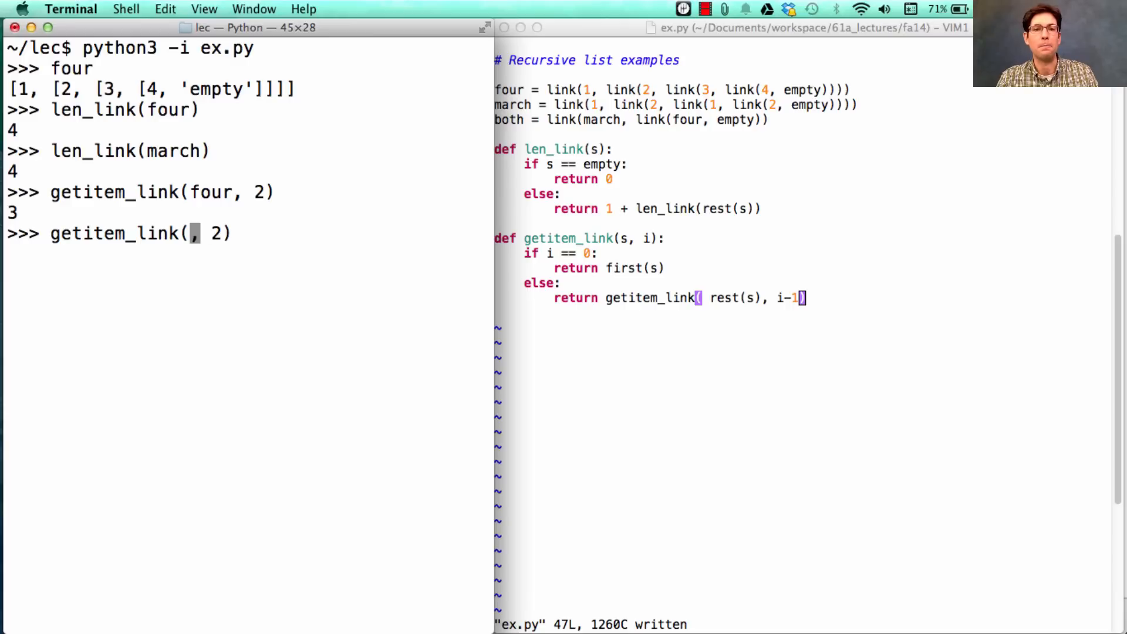
text(march)
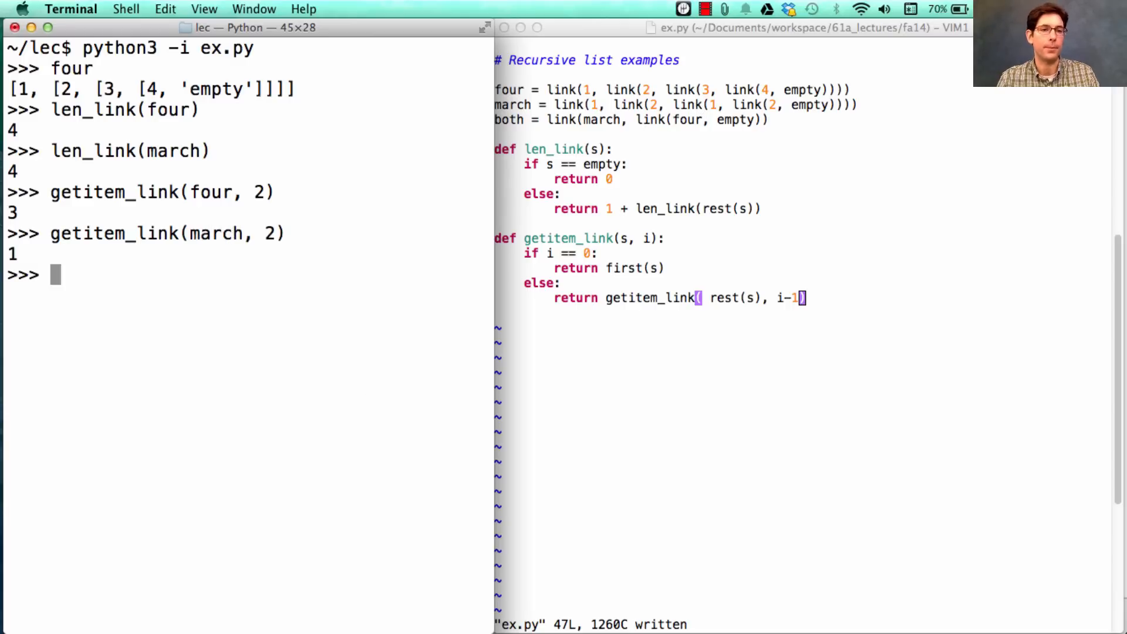
mouse_move(584, 426)
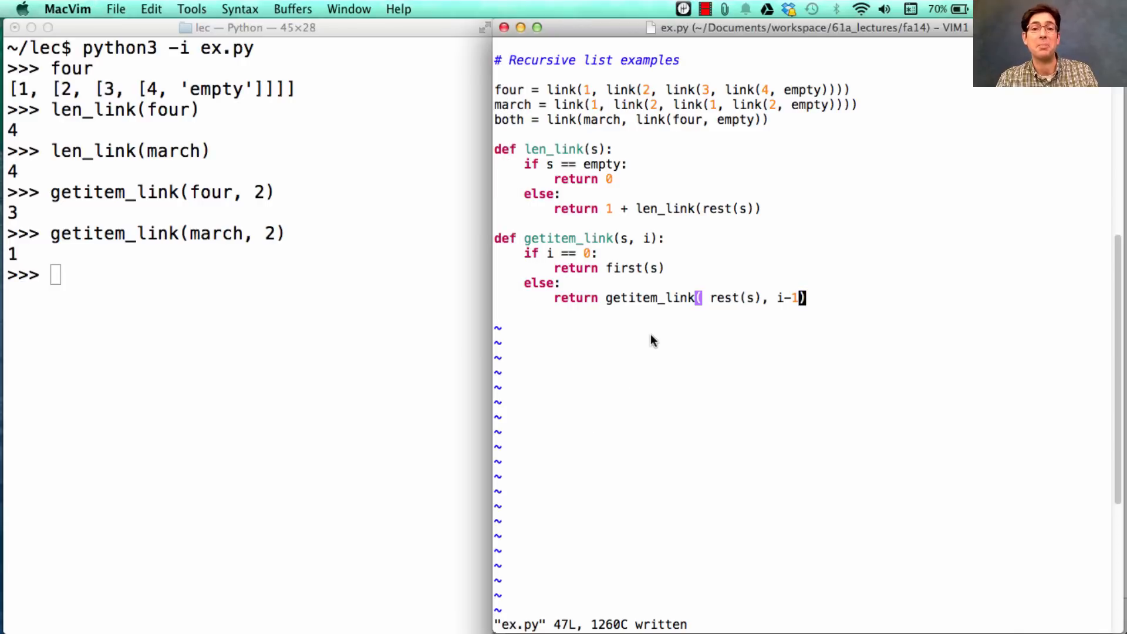
mouse_move(654, 326)
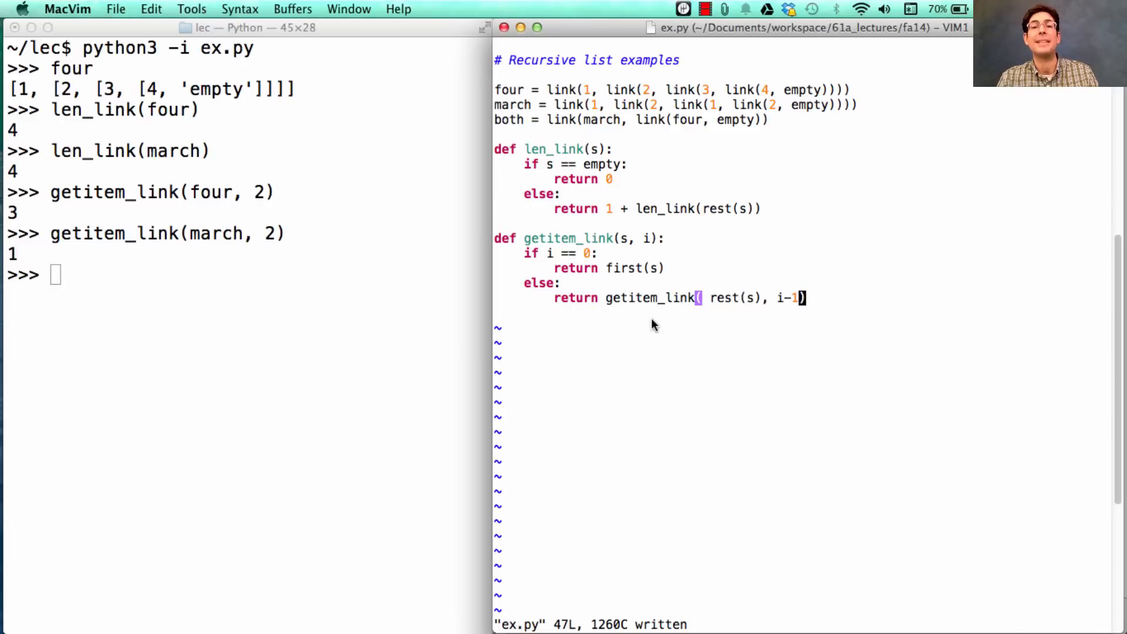
mouse_move(653, 306)
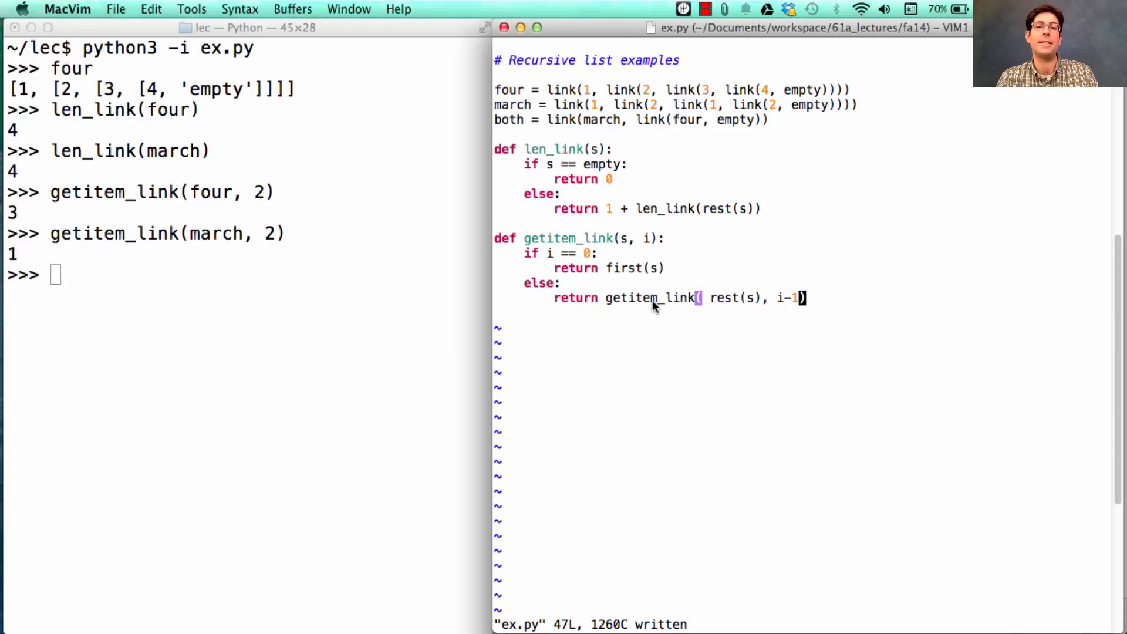
mouse_move(719, 303)
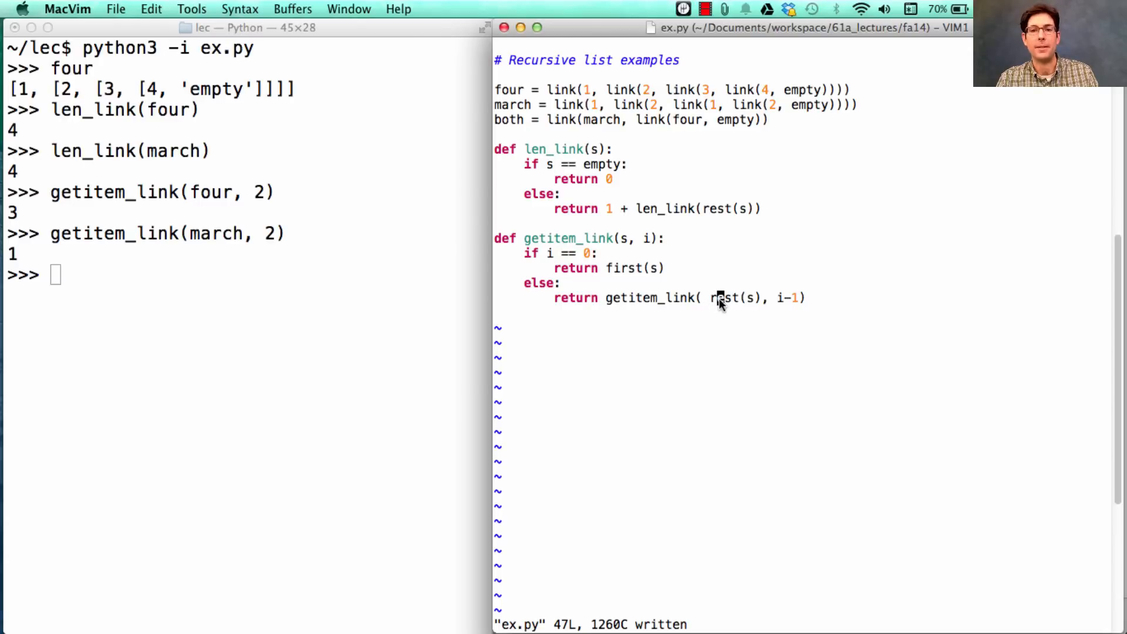